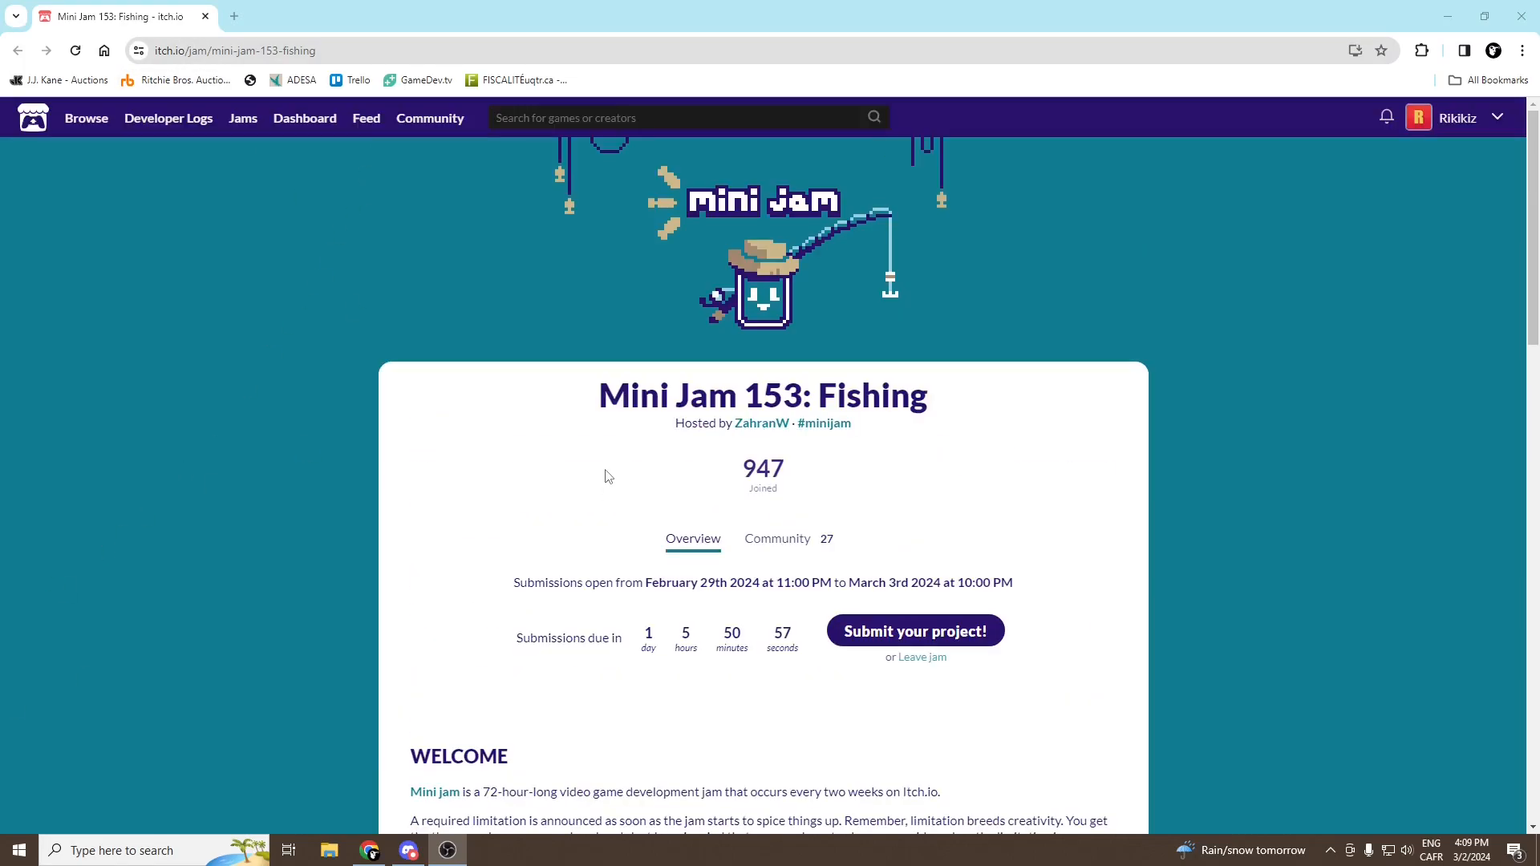
Type the 'THE FISHERMAN' title and notes: mad premise, 1 main menu, isometric view, timer, raygun
scroll(down, 3)
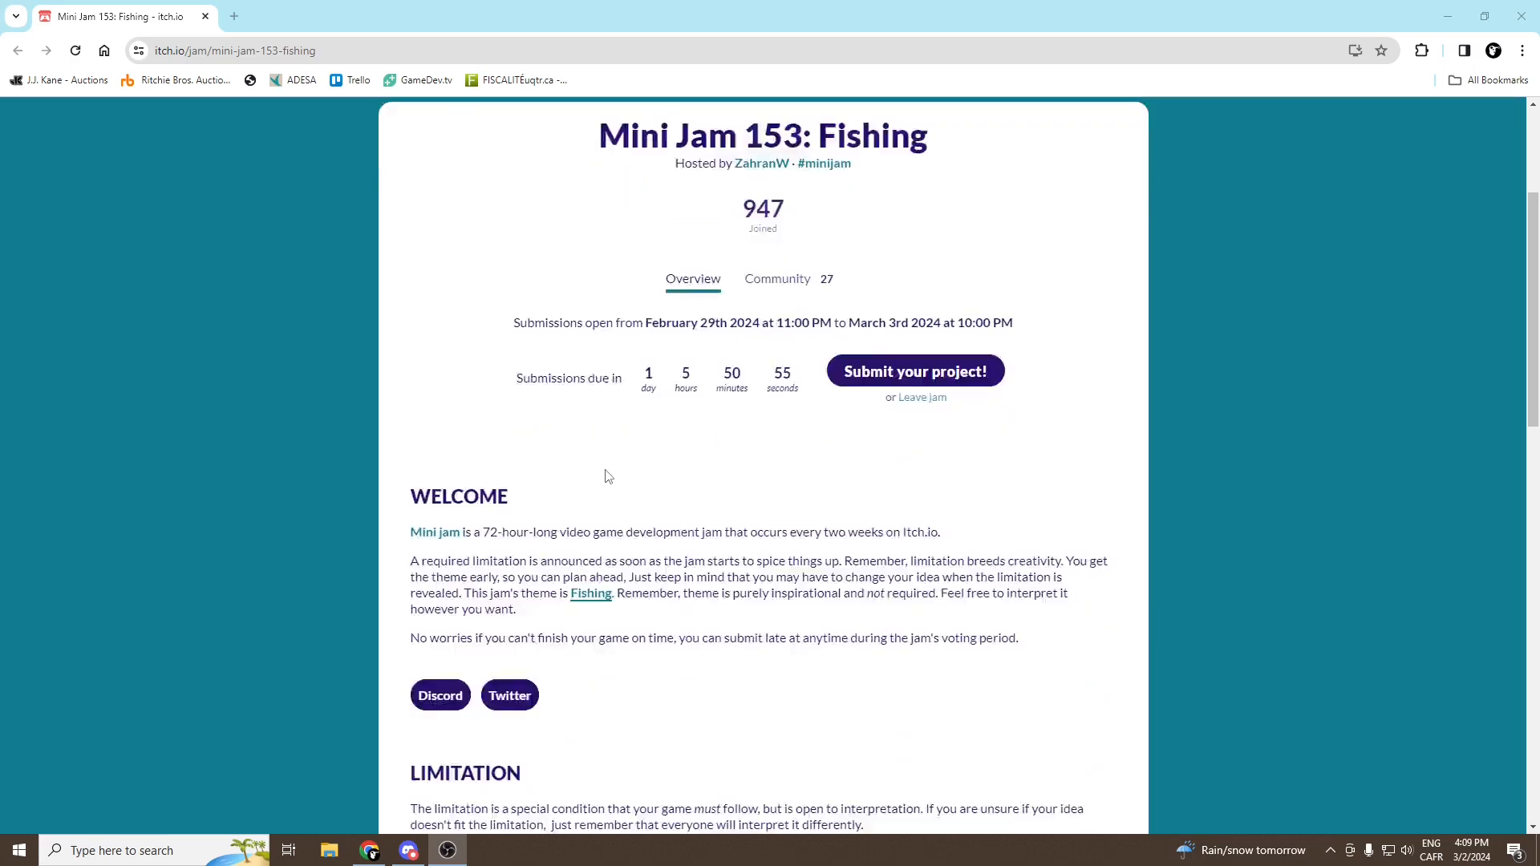
scroll(down, 3)
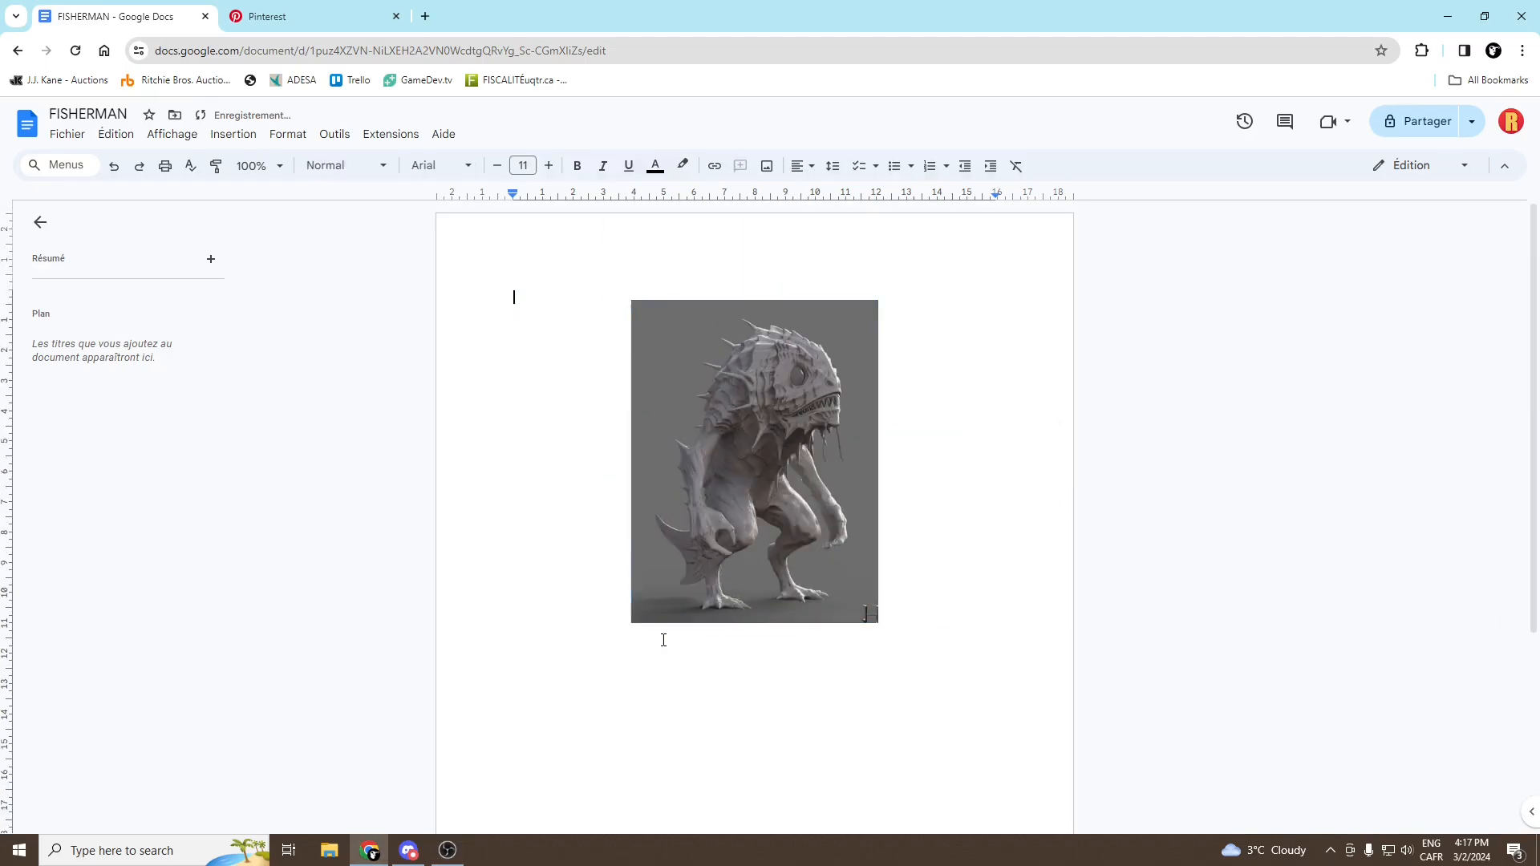
text(THE FISHERMAN)
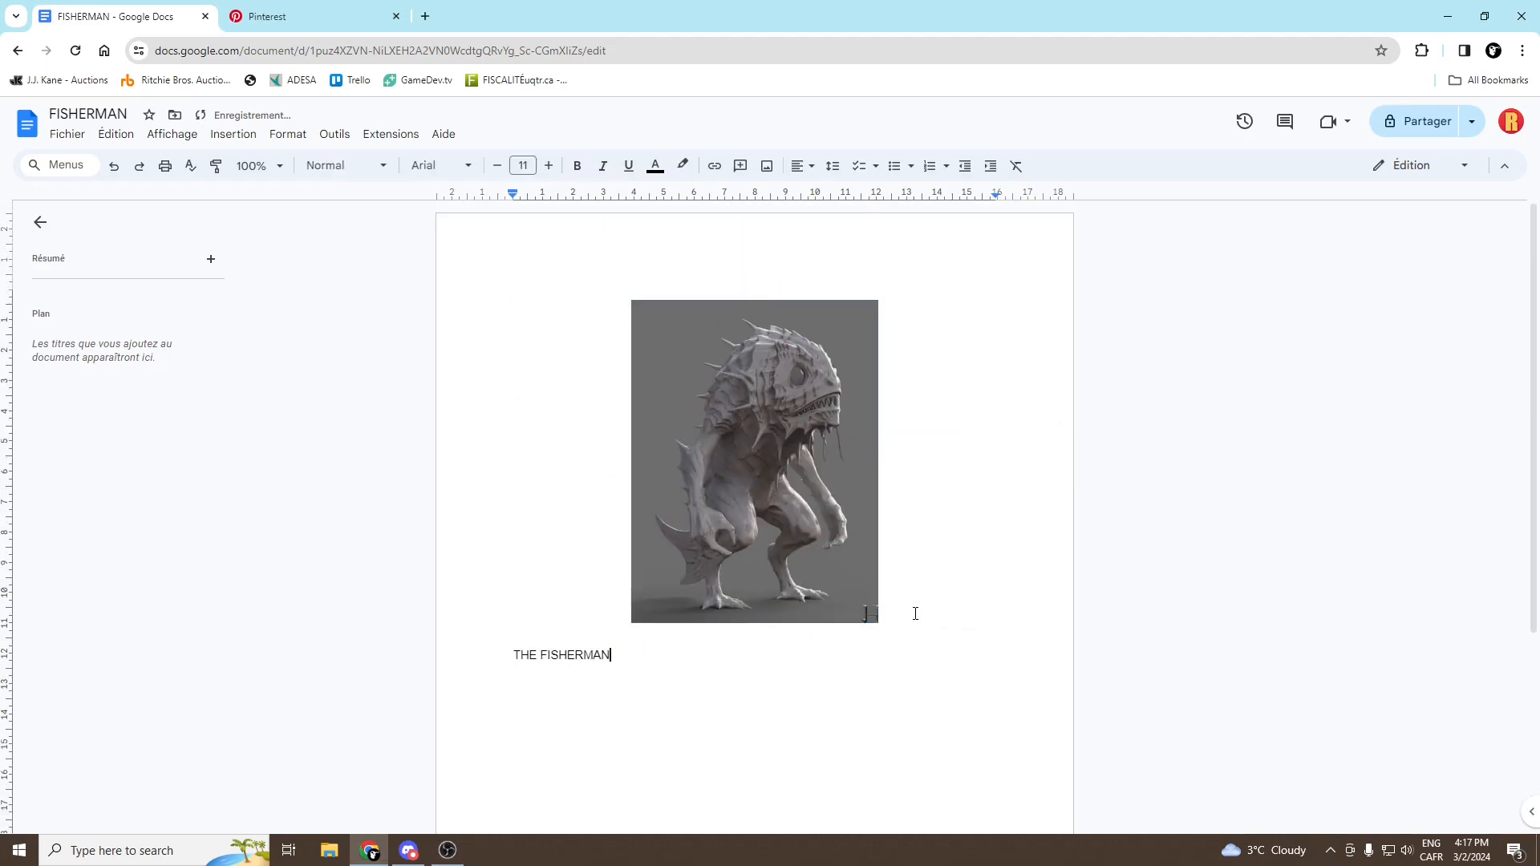
text(mad)
text(3 levels.)
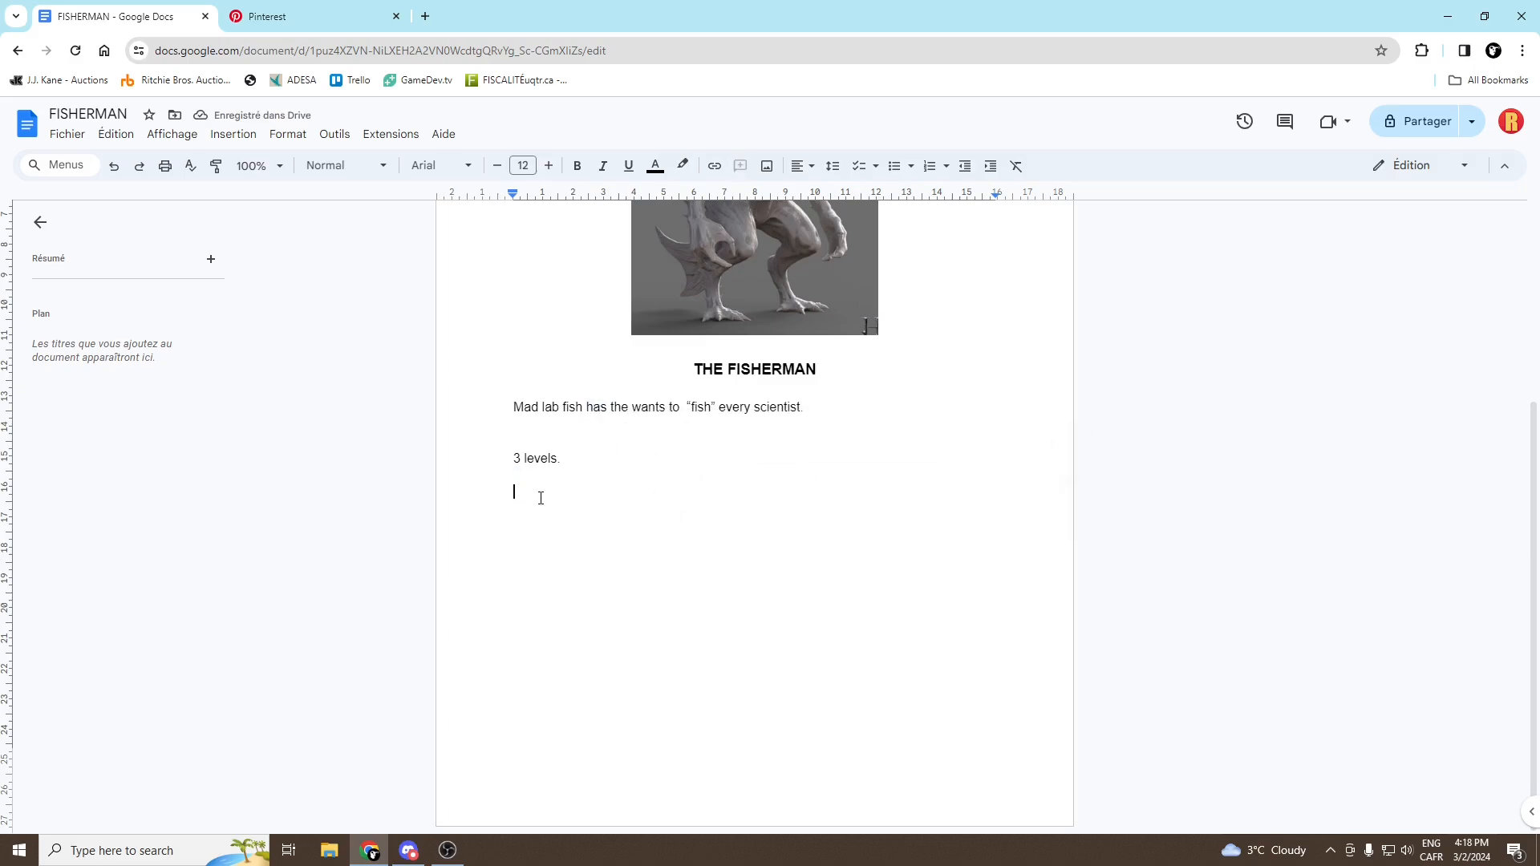
text(1 main menu)
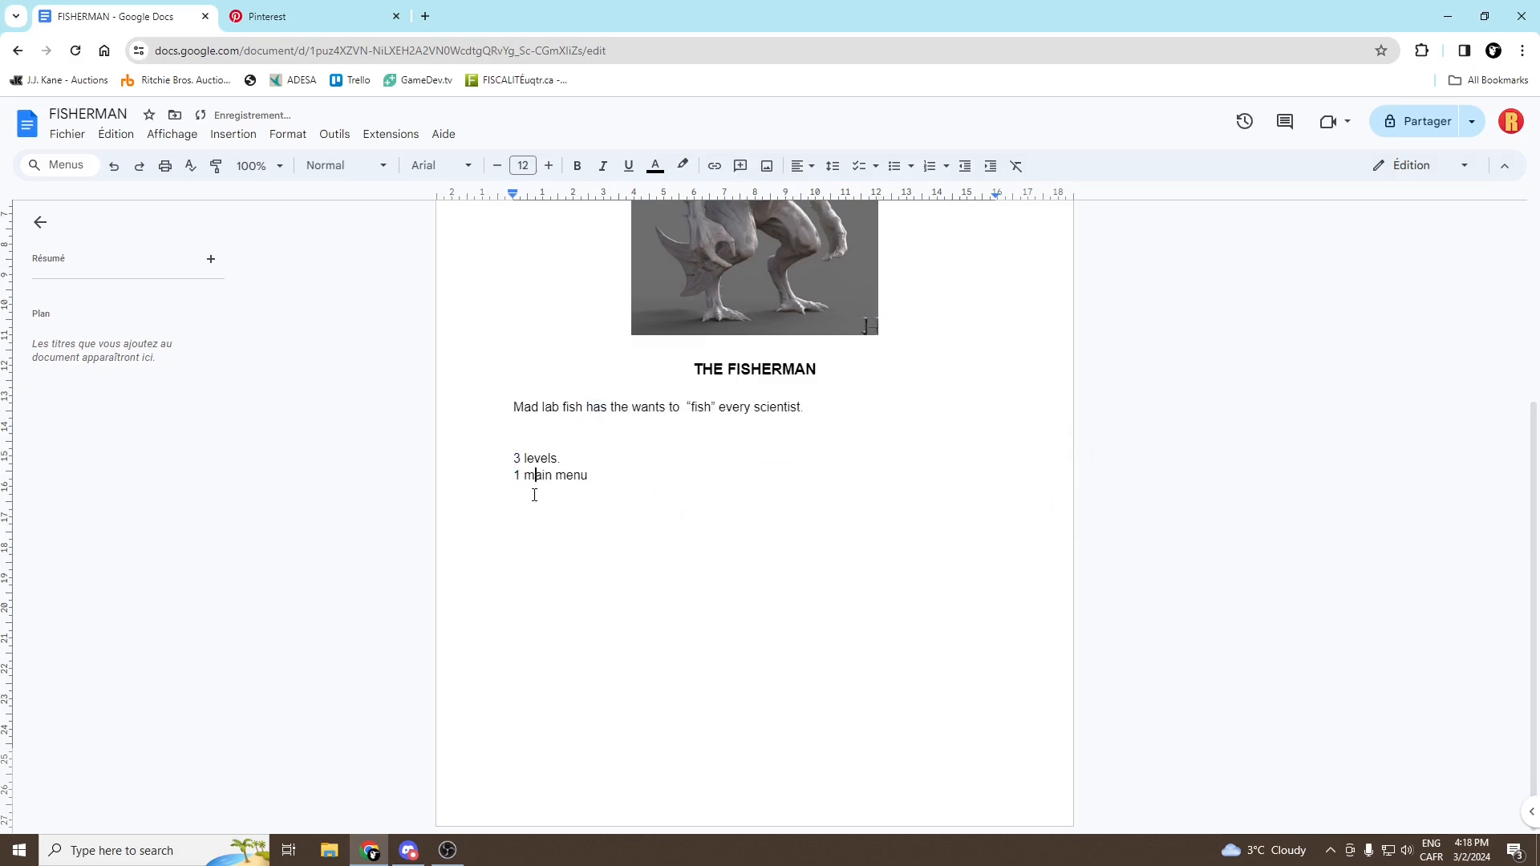
text(isometric view)
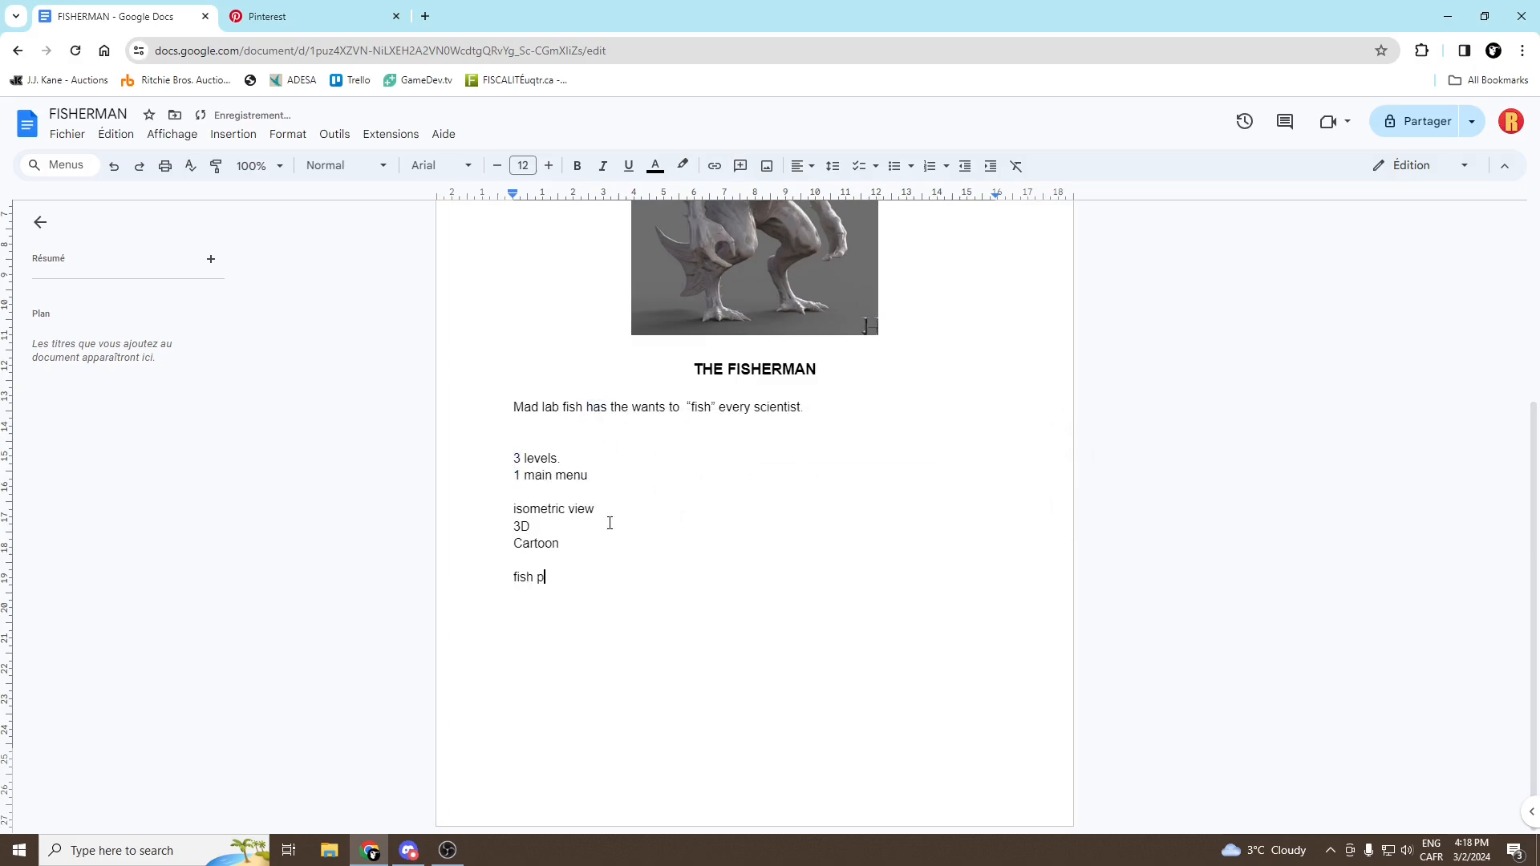
text(scientist as fast as you can.)
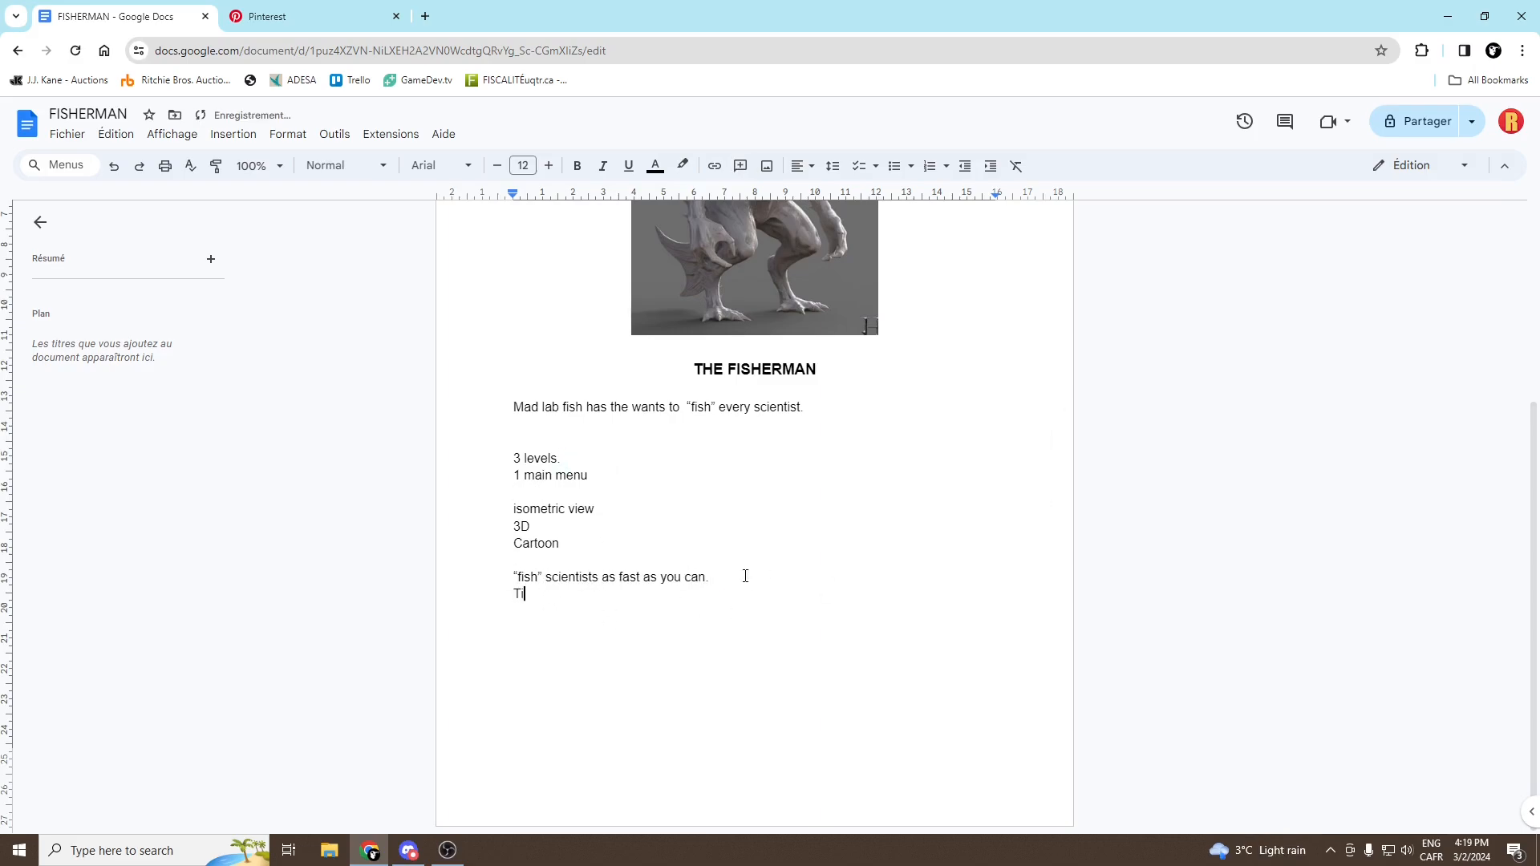
text(mer)
text(Raygun "fishing people")
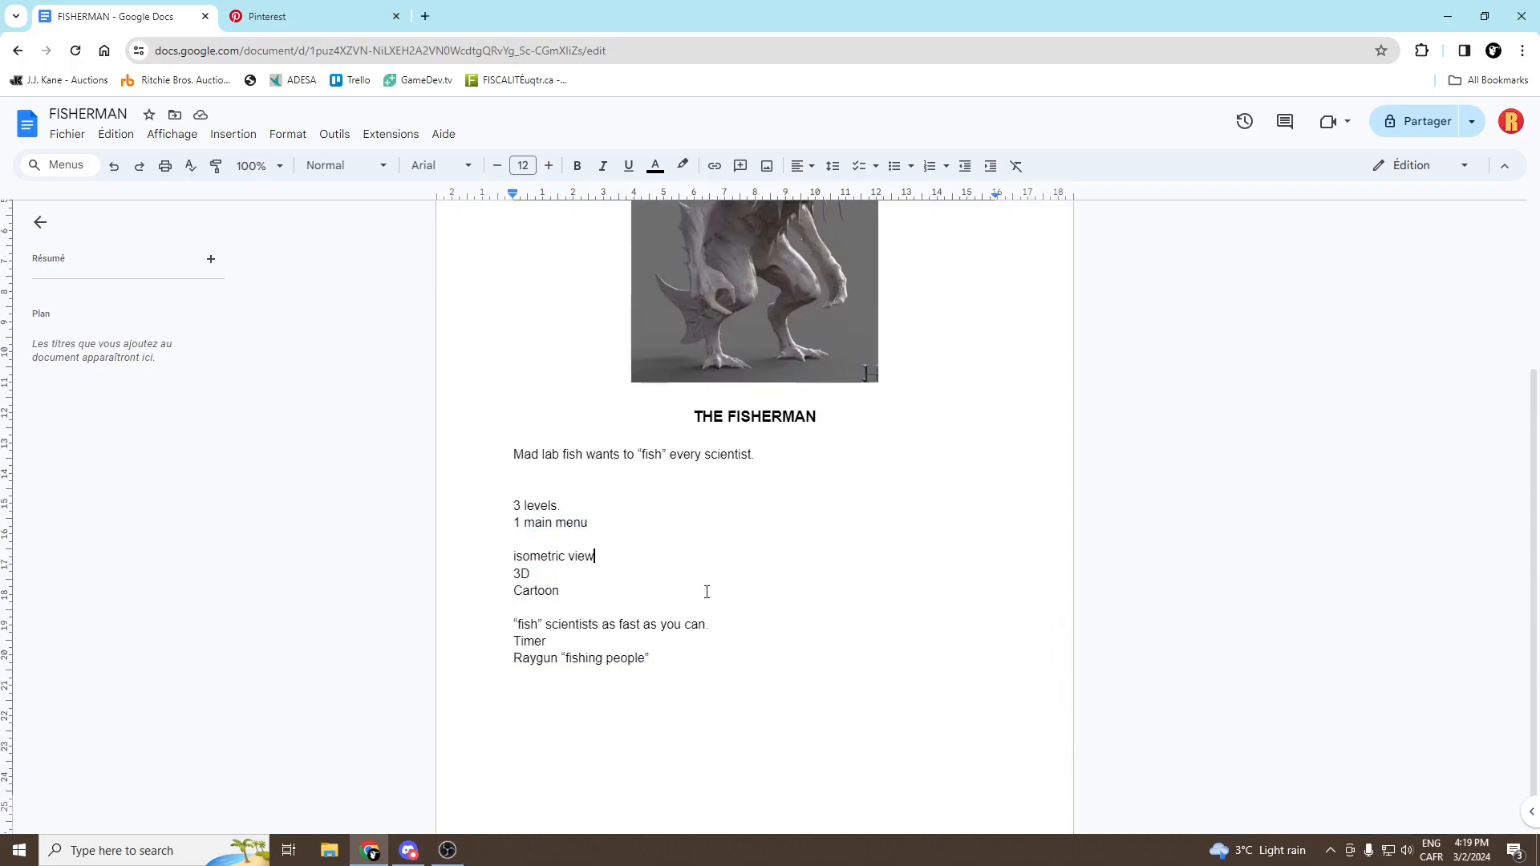
Grab-sculpt the hip fin, center the hand piece's origin on geometry, and move the hand
click(486, 850)
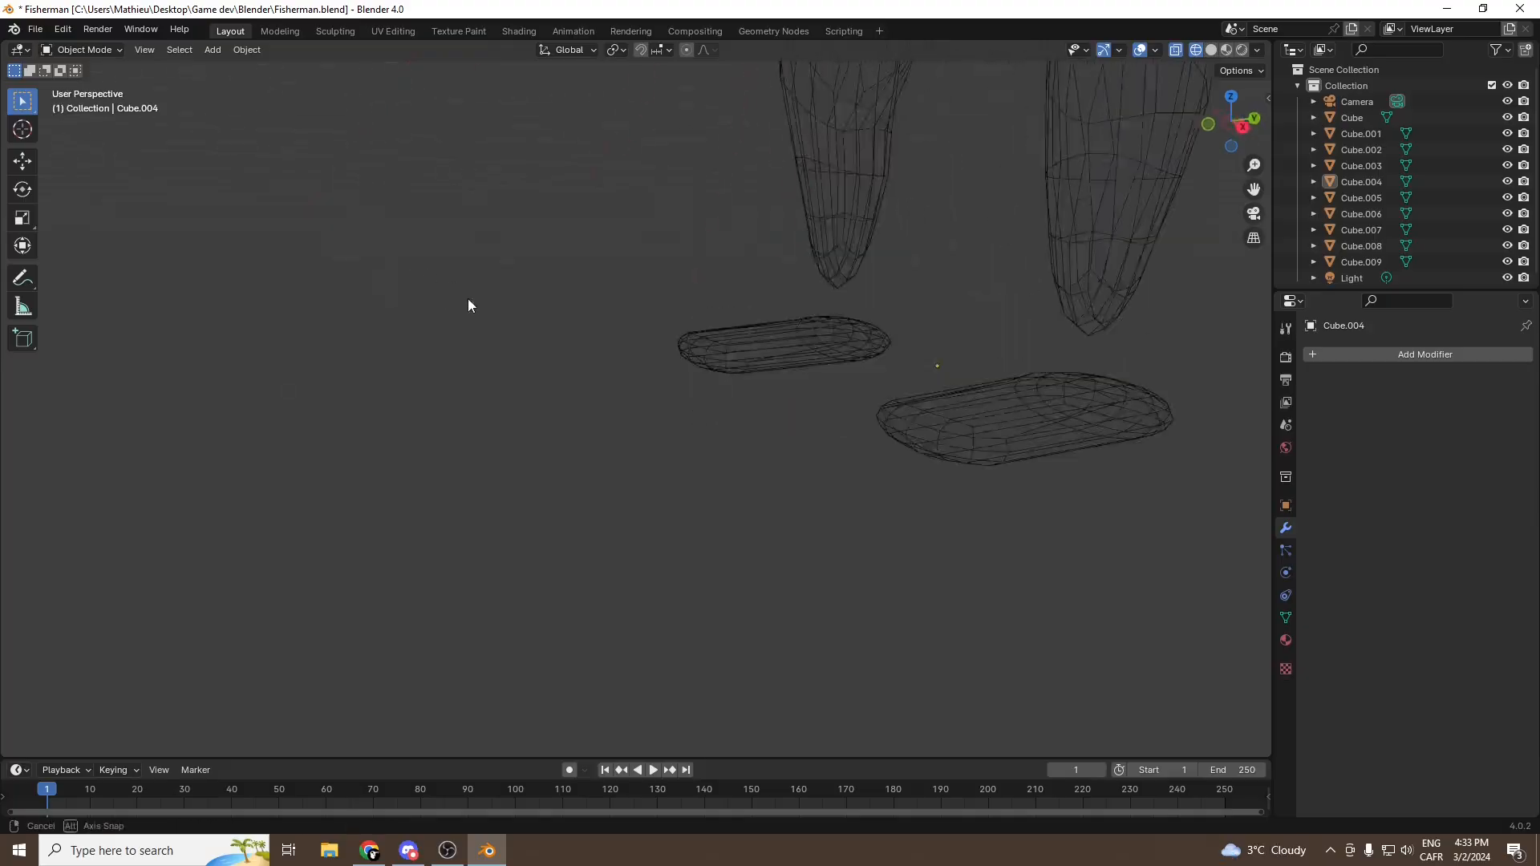
click(335, 31)
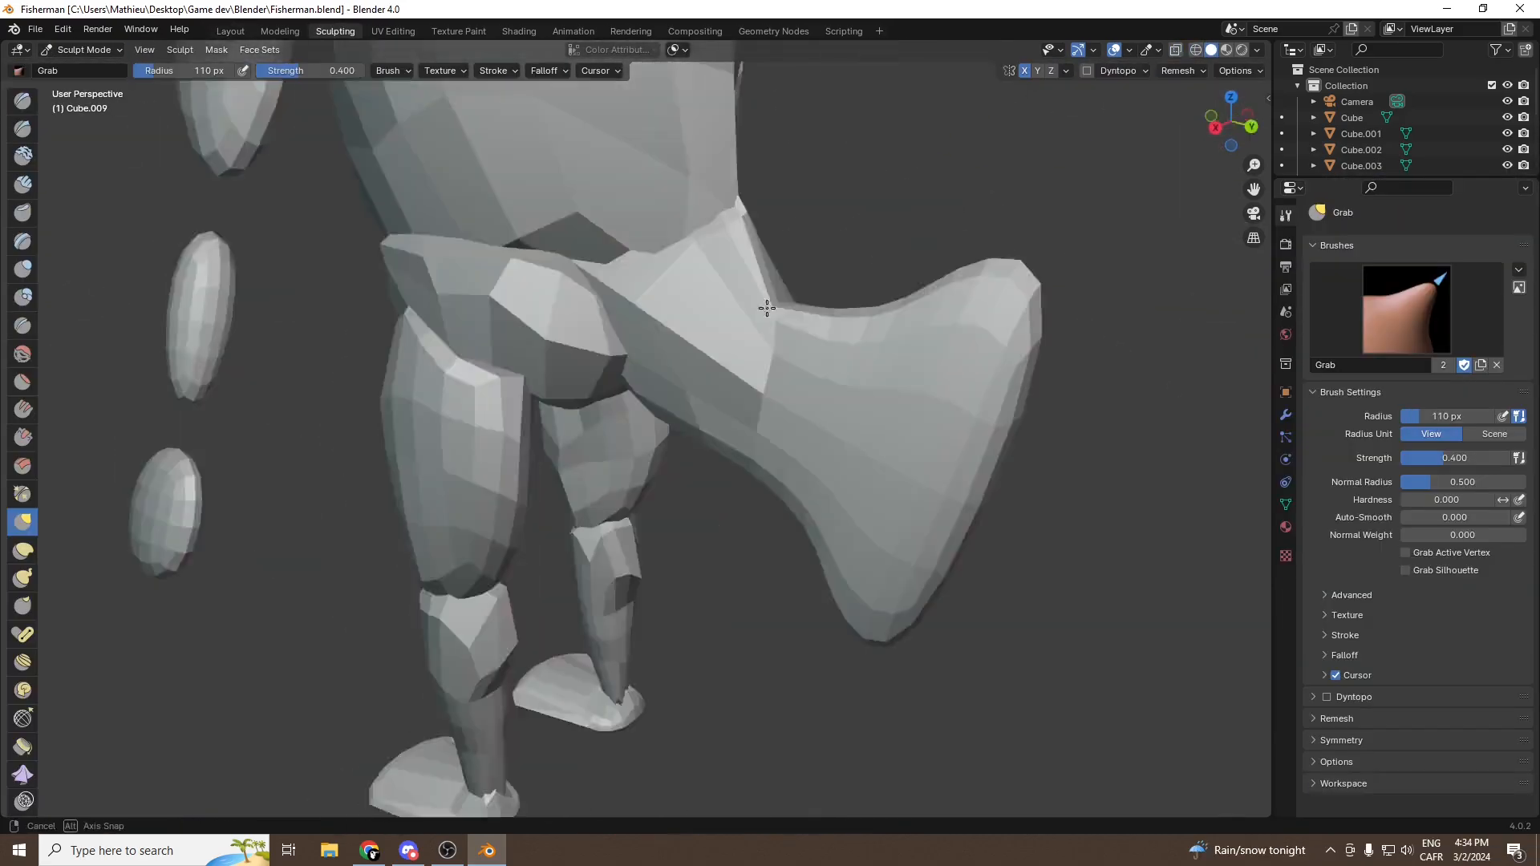
drag(766, 308, 511, 314)
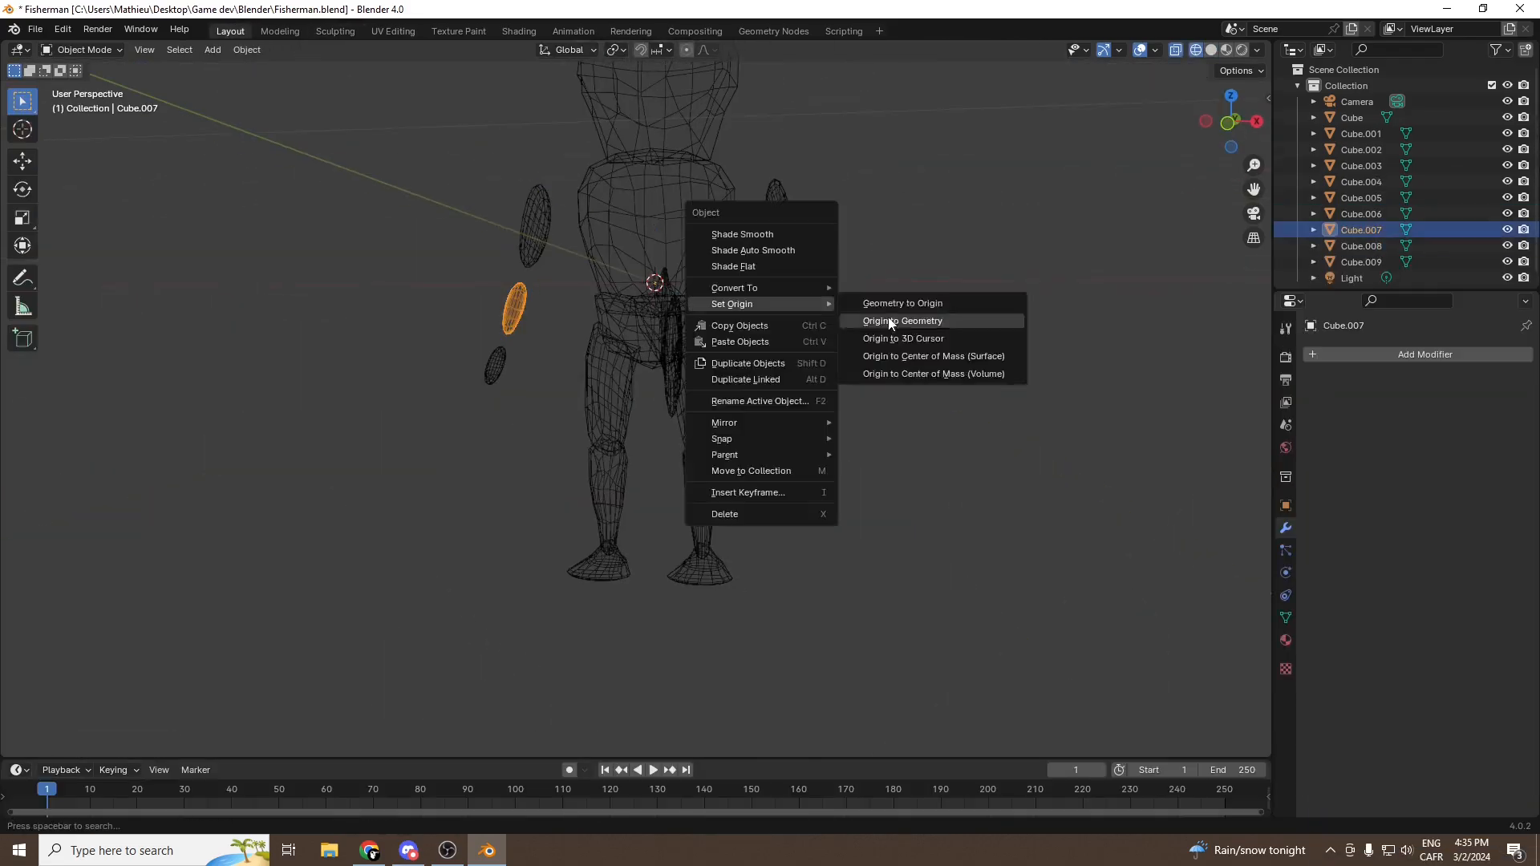
click(335, 30)
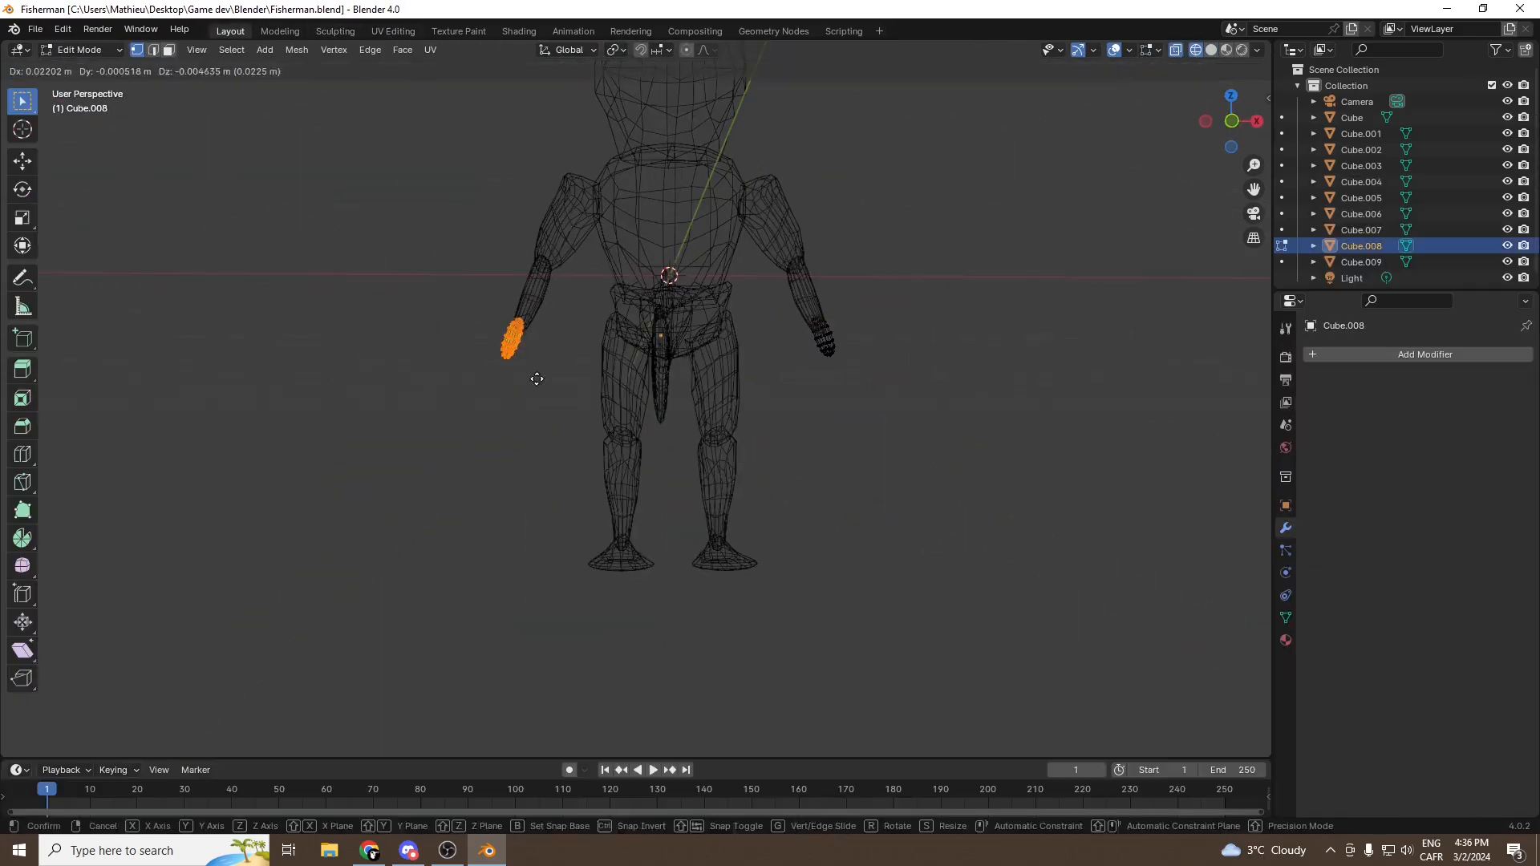
click(335, 31)
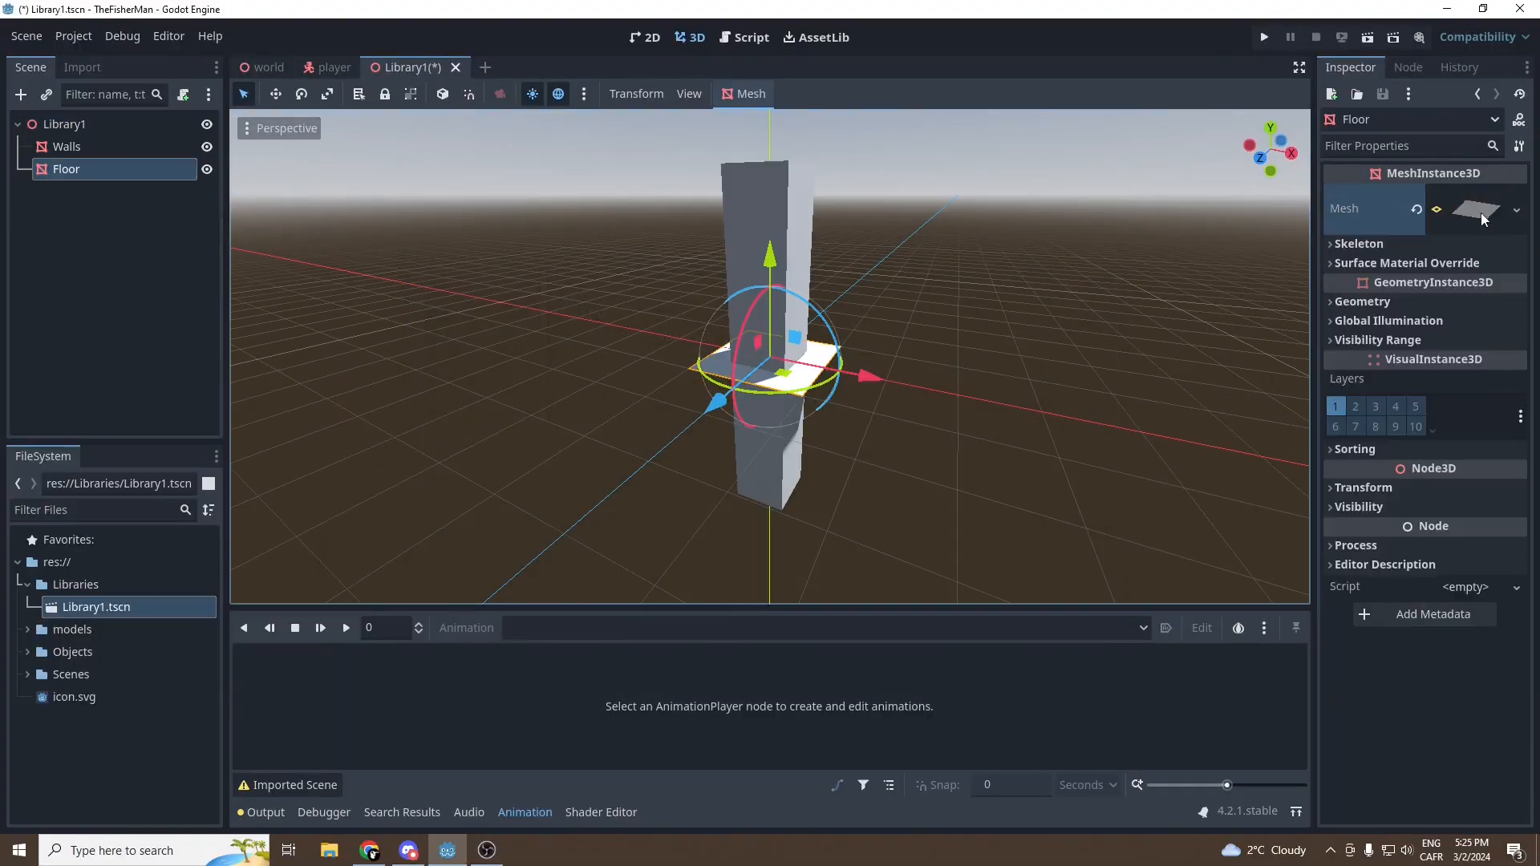
Add StaticBody3D and CollisionShape3D nodes under the Walls and Floor meshes
click(271, 66)
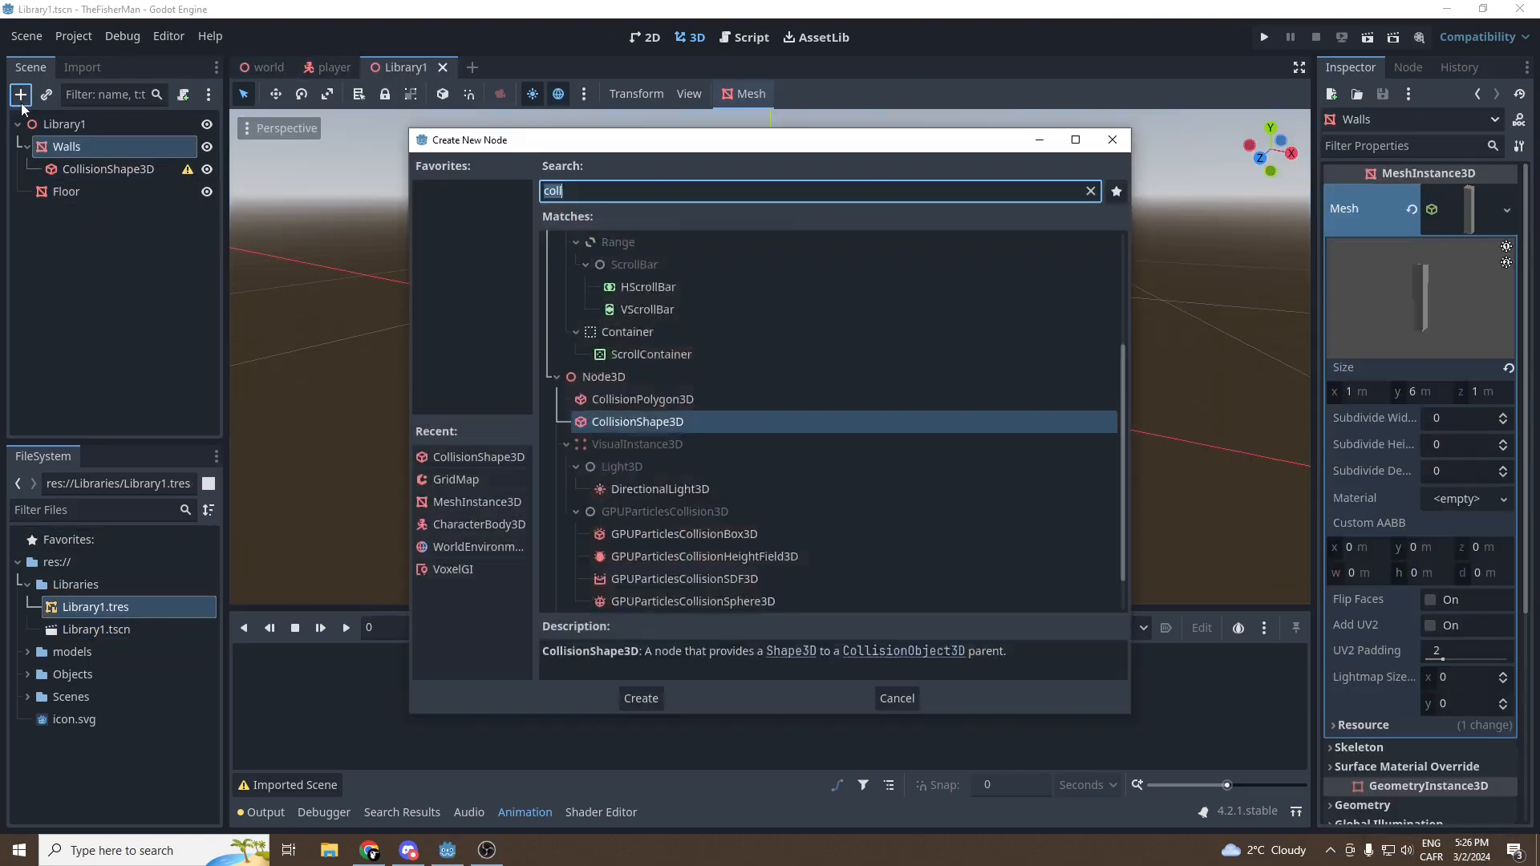
click(639, 699)
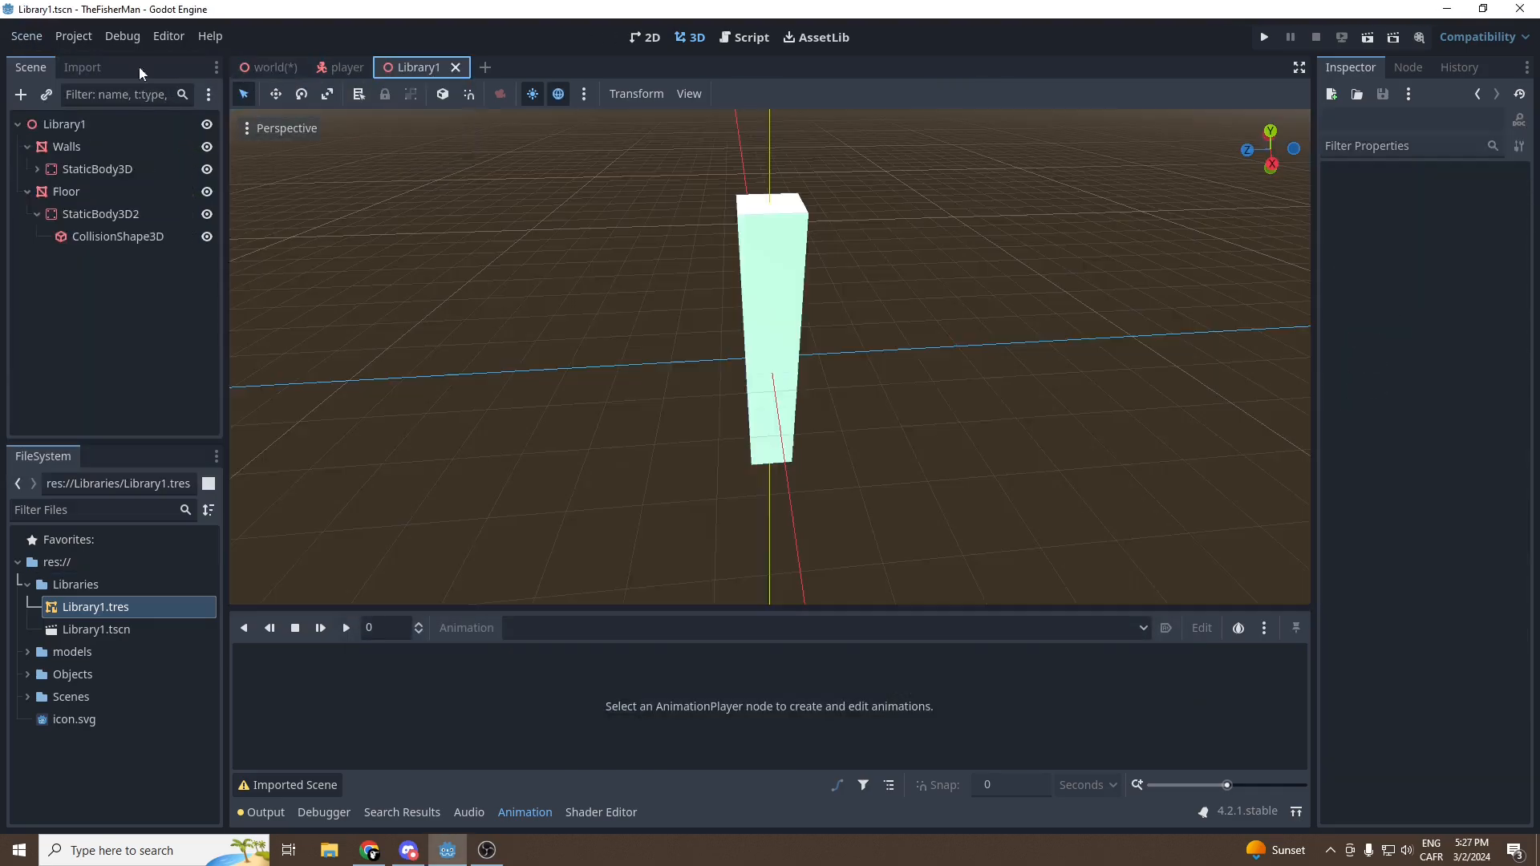
click(272, 66)
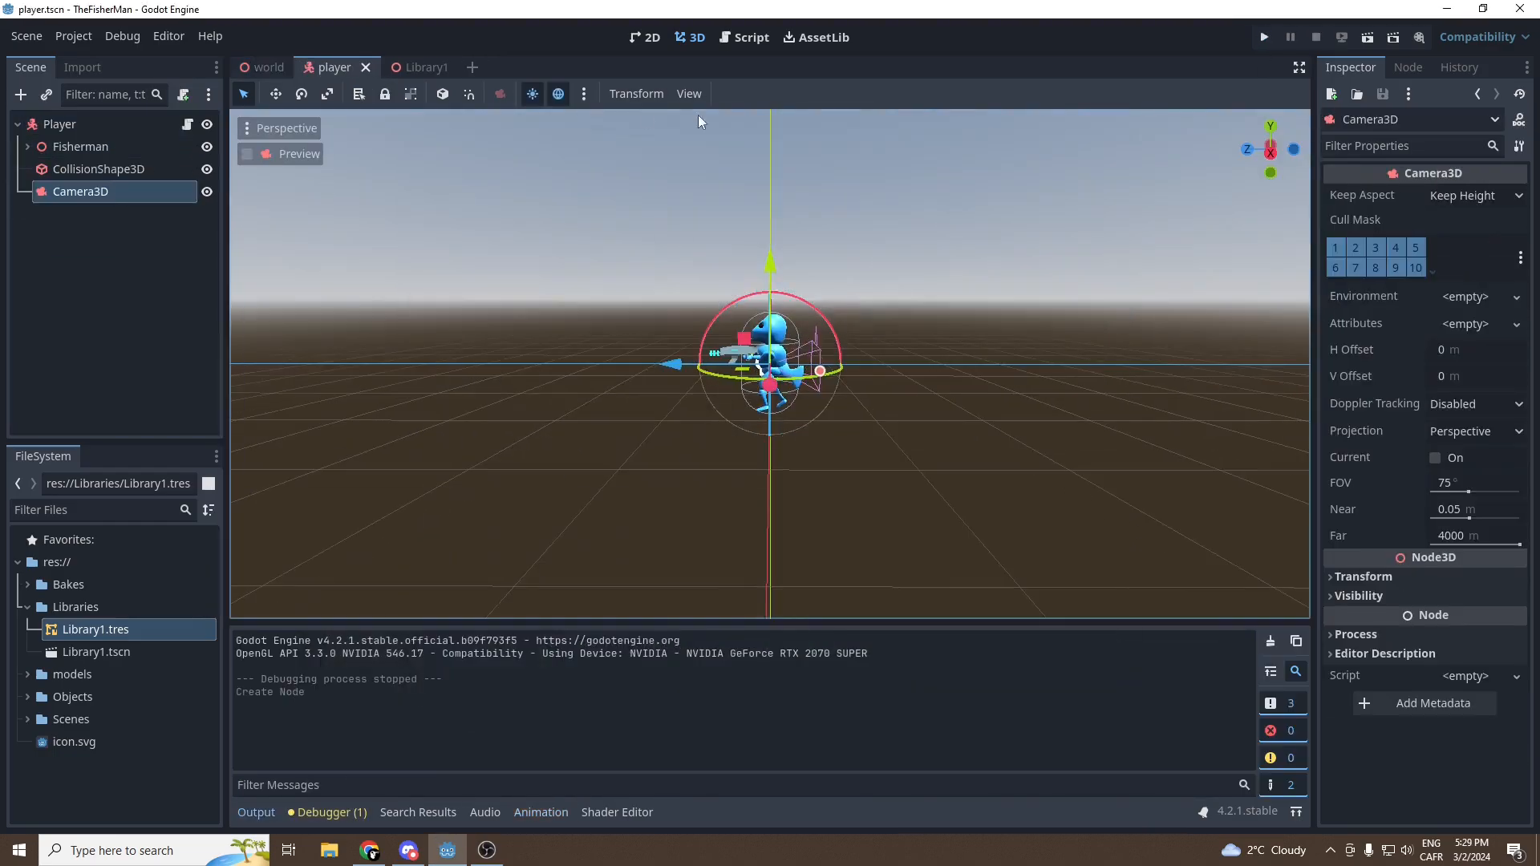
Place Camera3D at position (0,3,3) with rotation (-35,45,0) for an isometric view
key(Delete)
text(45)
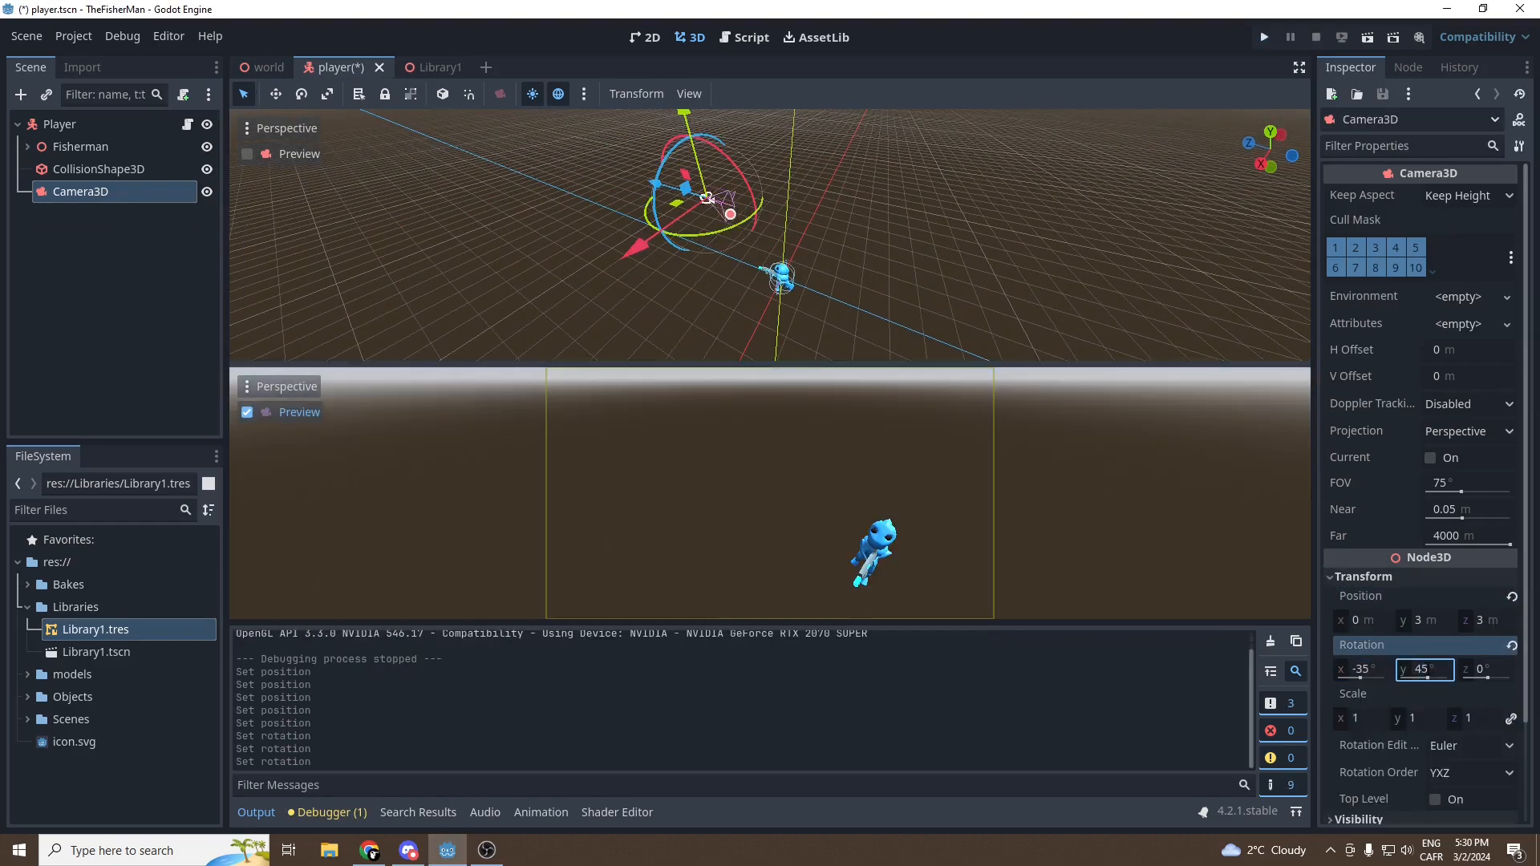
click(1263, 36)
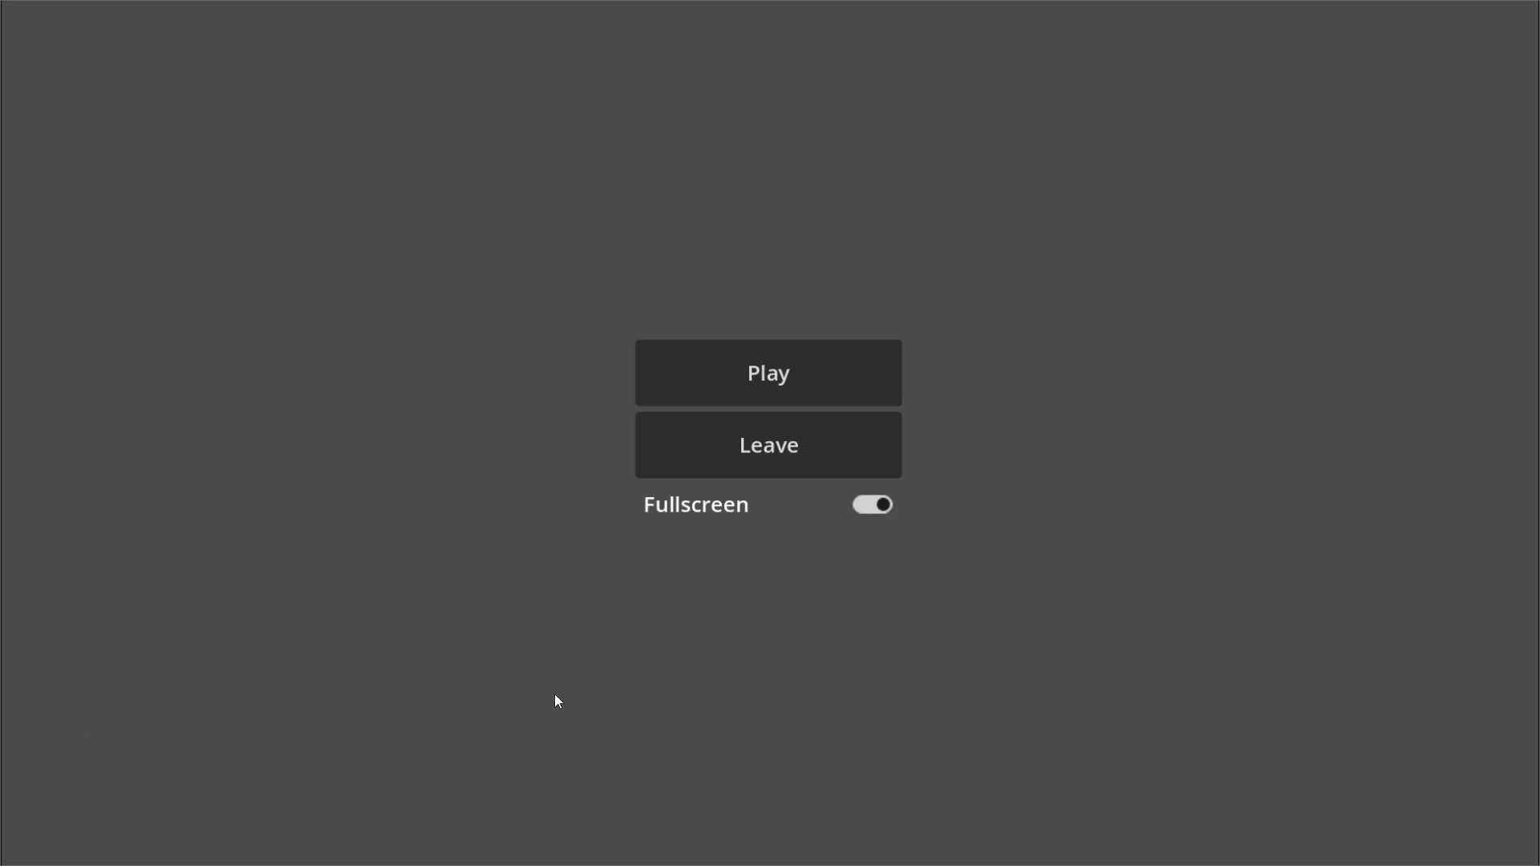
mouse_move(1030, 358)
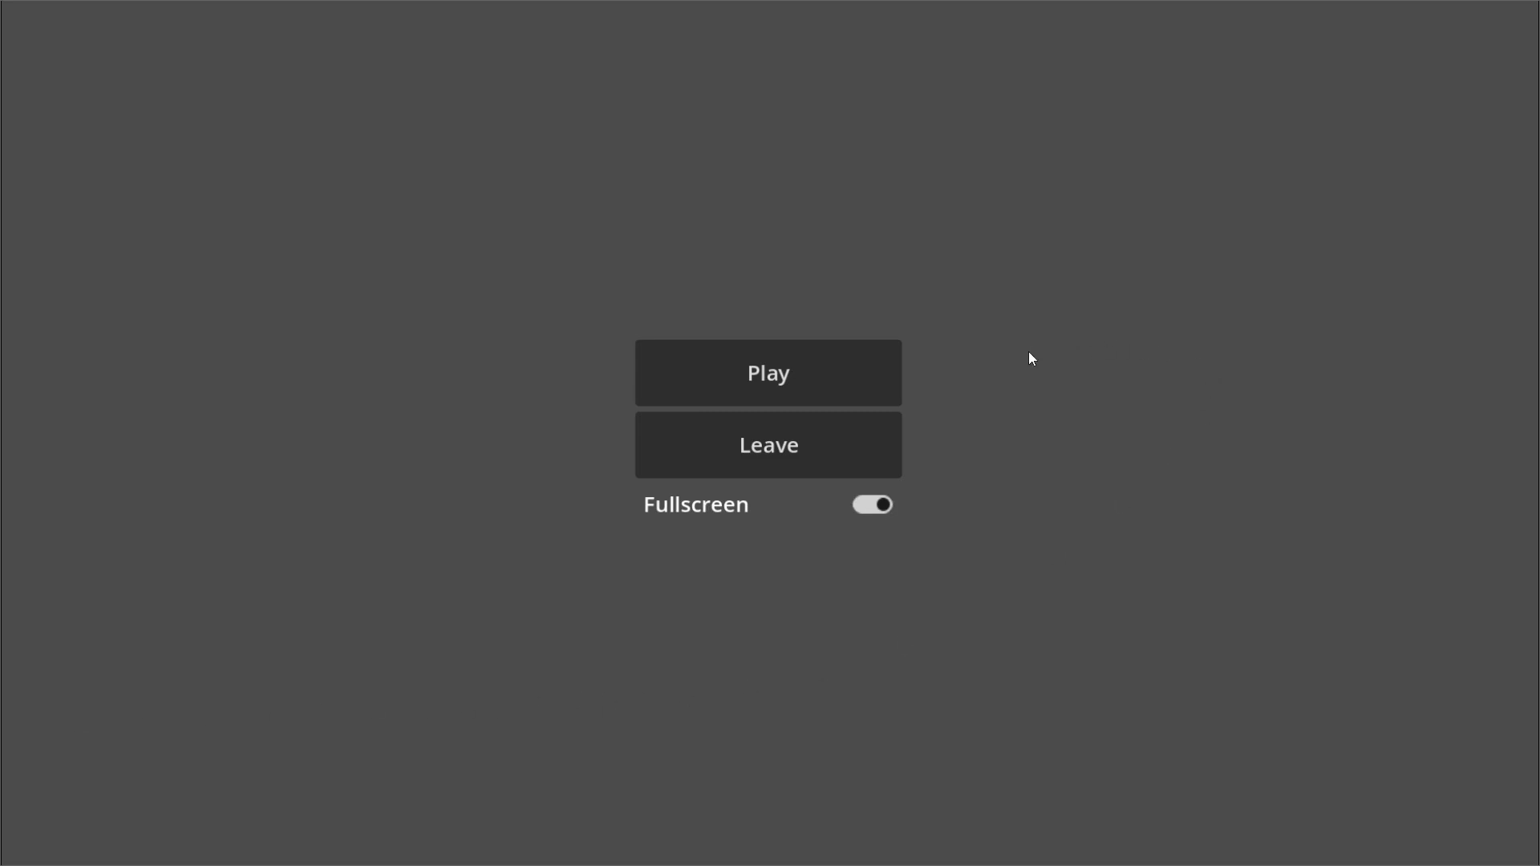
mouse_move(994, 374)
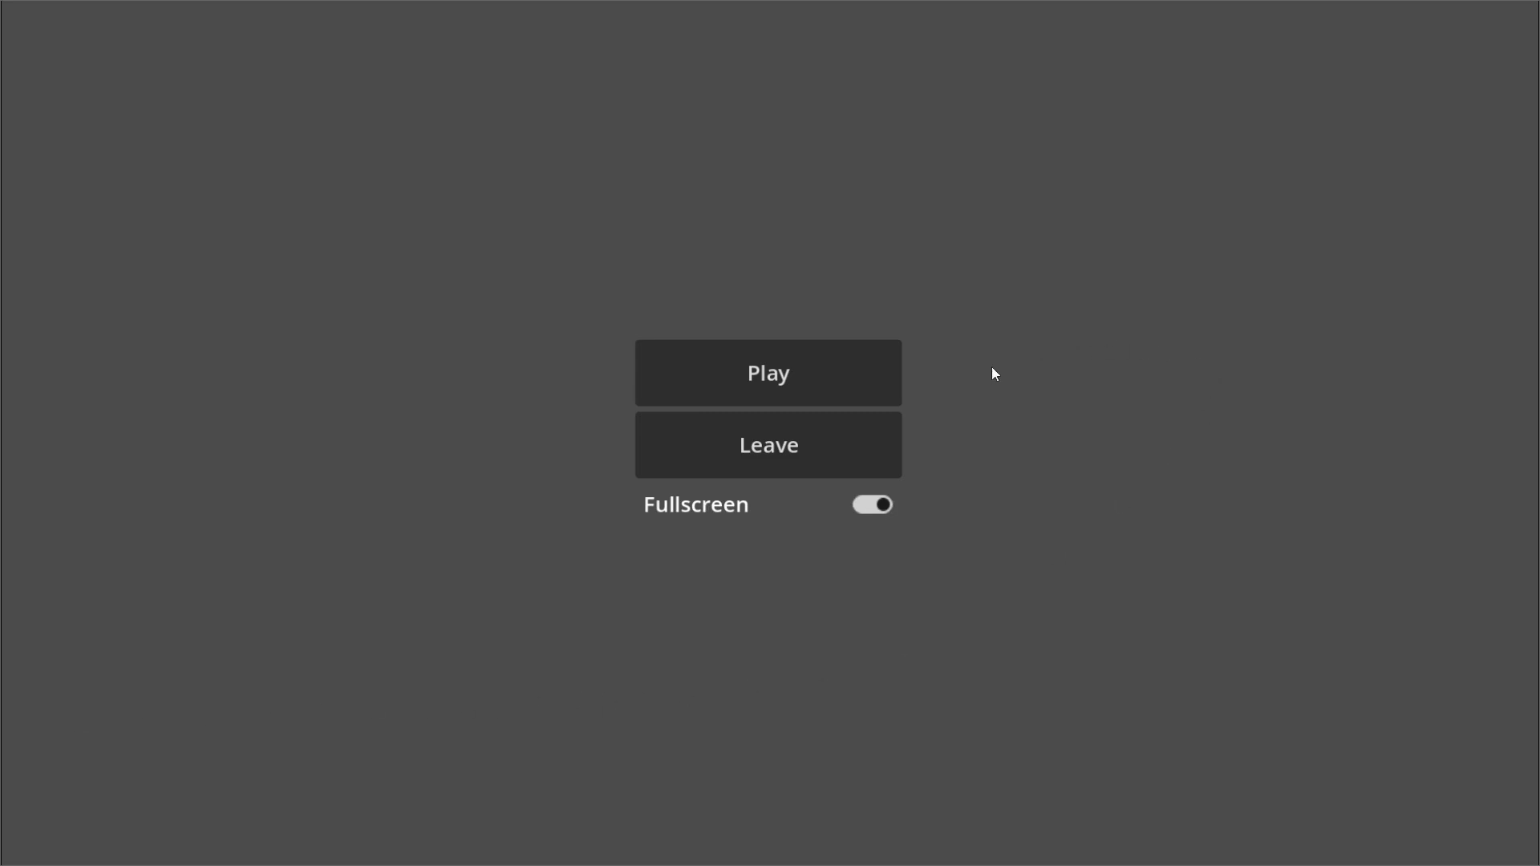
click(767, 372)
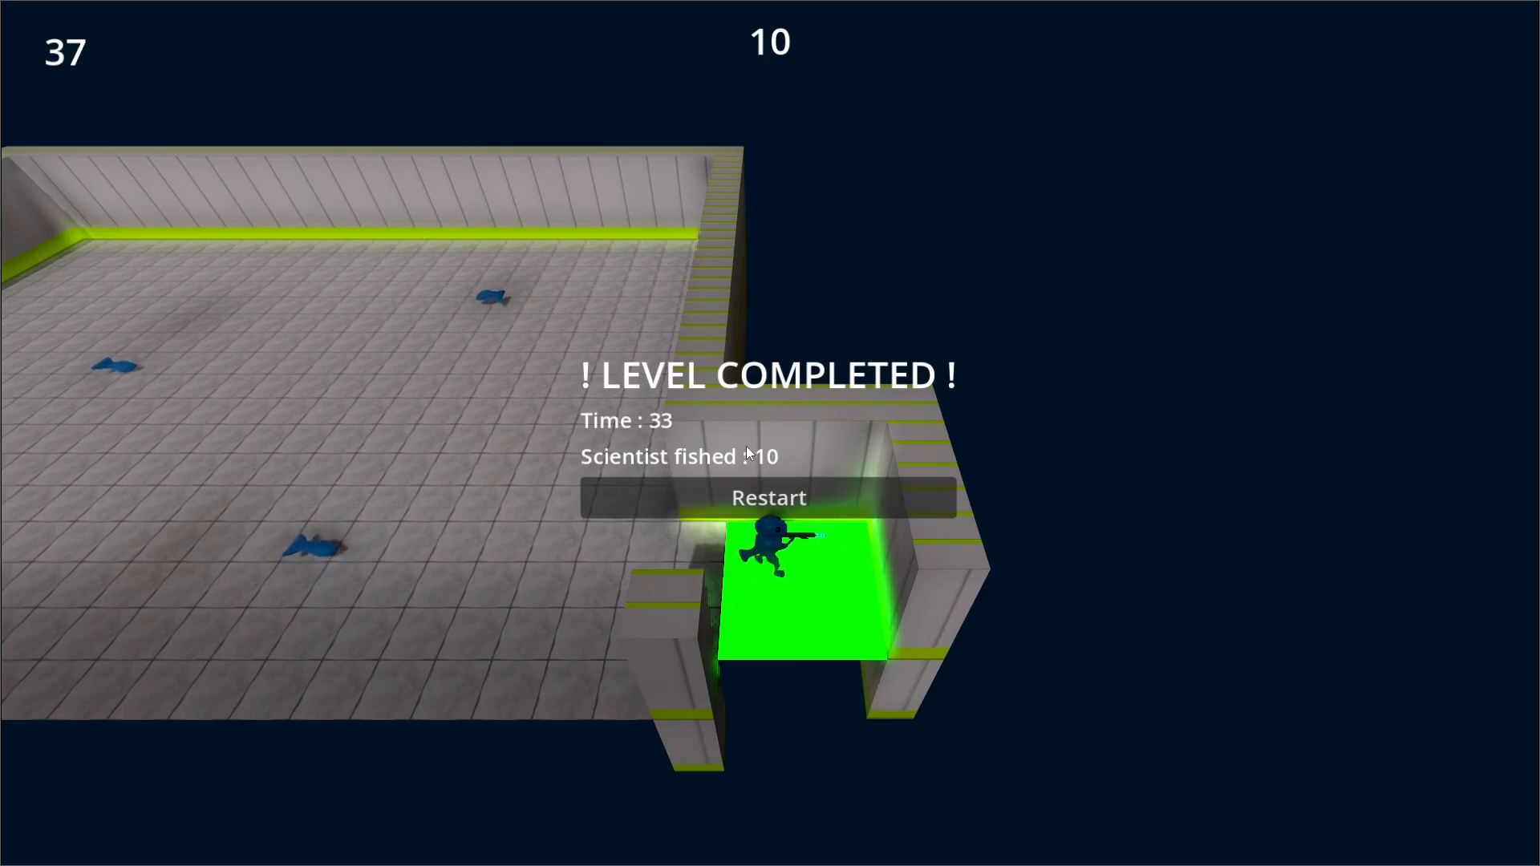
Shoot all 10 scientists with the raygun and reach the green exit pad in 33 seconds
click(769, 497)
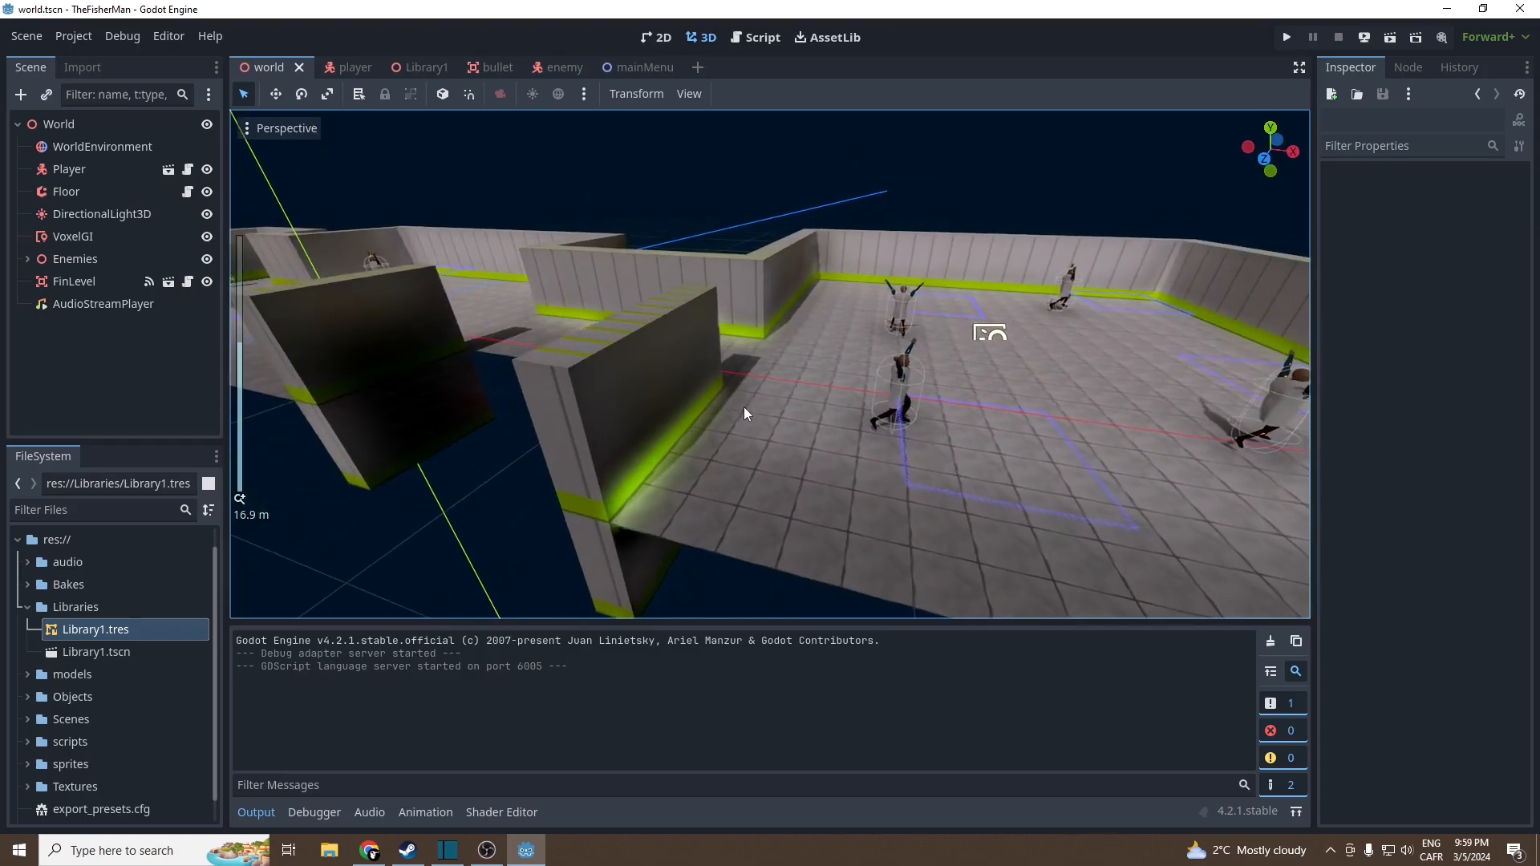
drag(744, 413, 961, 393)
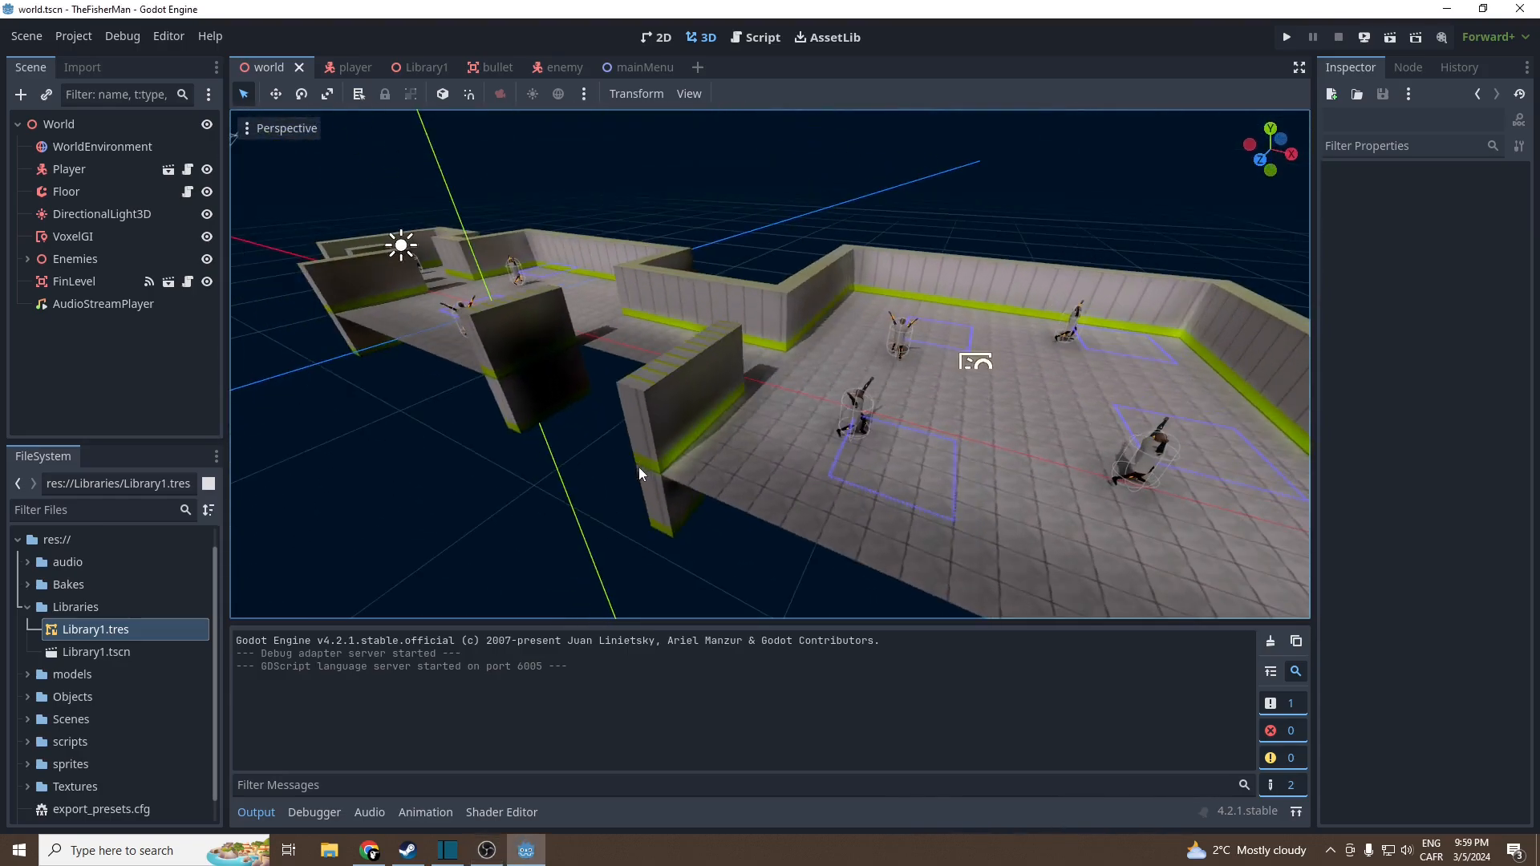
drag(638, 474, 700, 493)
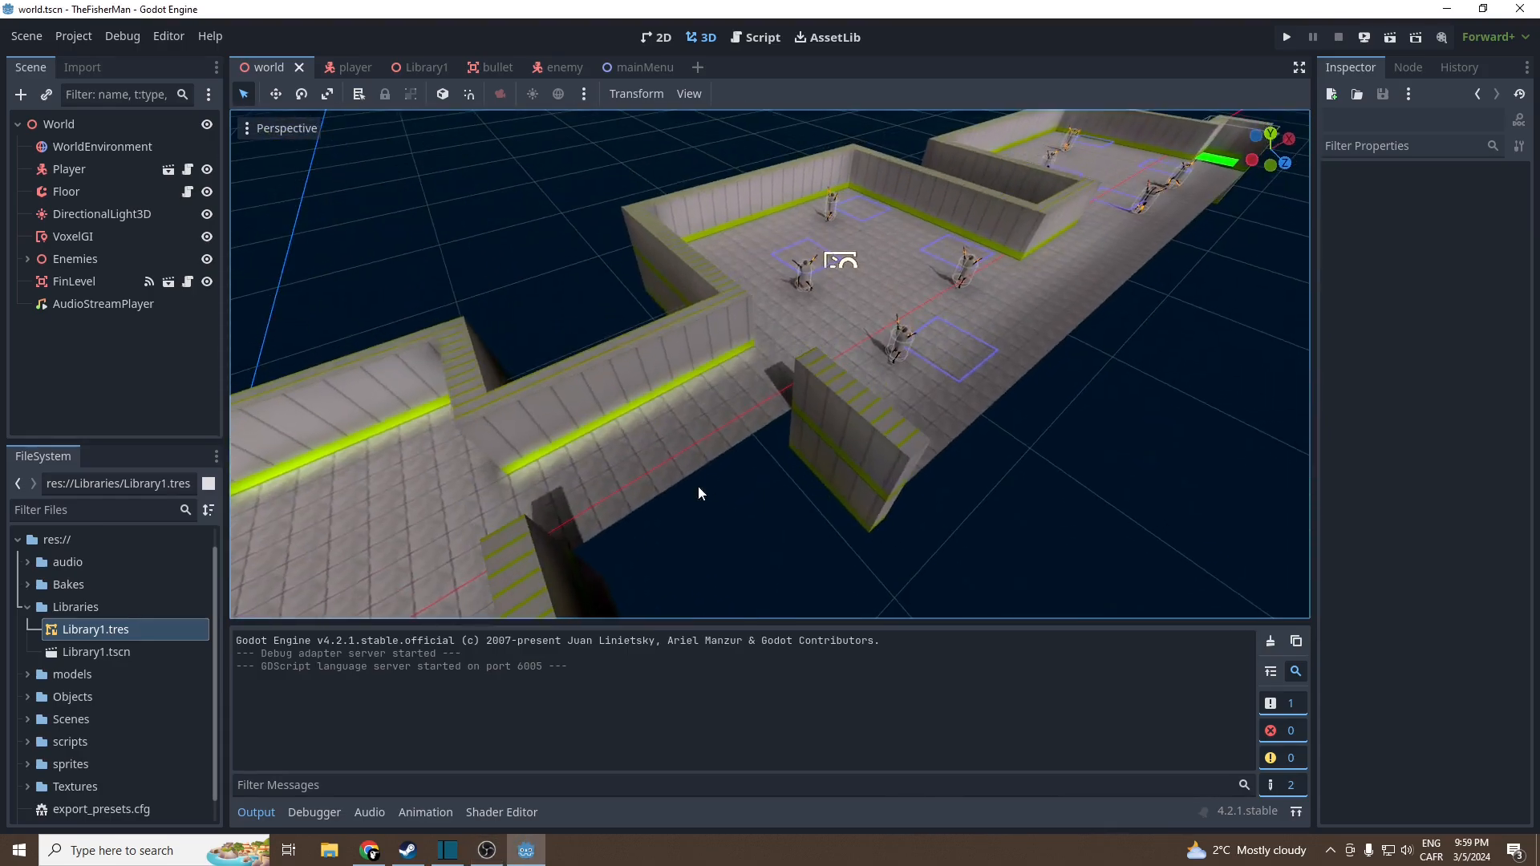